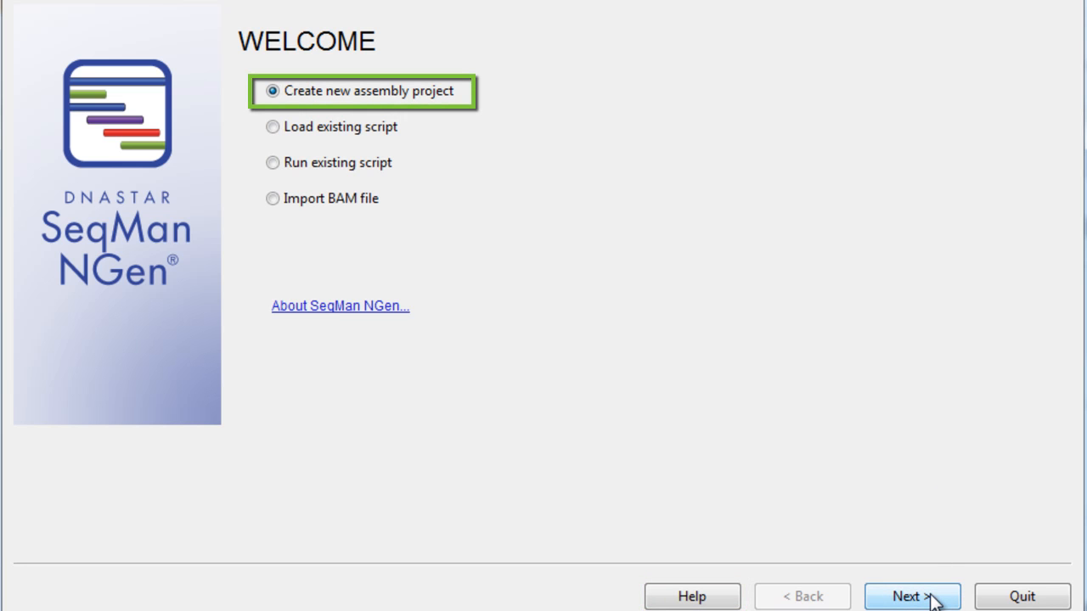
- Start a new Mendelian gene panel project using templated assemblies with a control
click(912, 596)
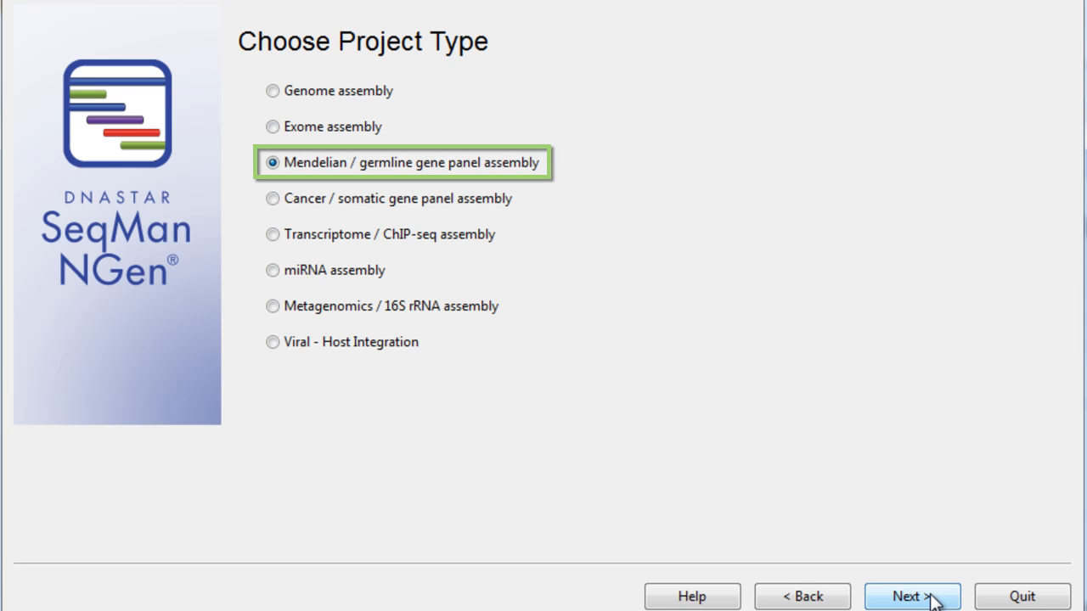
click(912, 596)
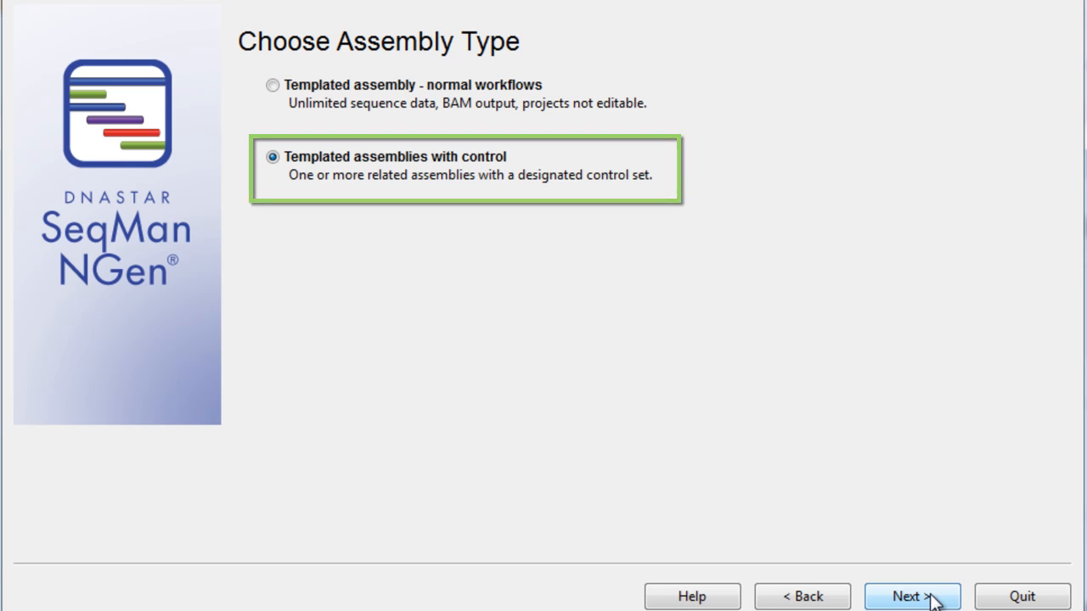
click(911, 596)
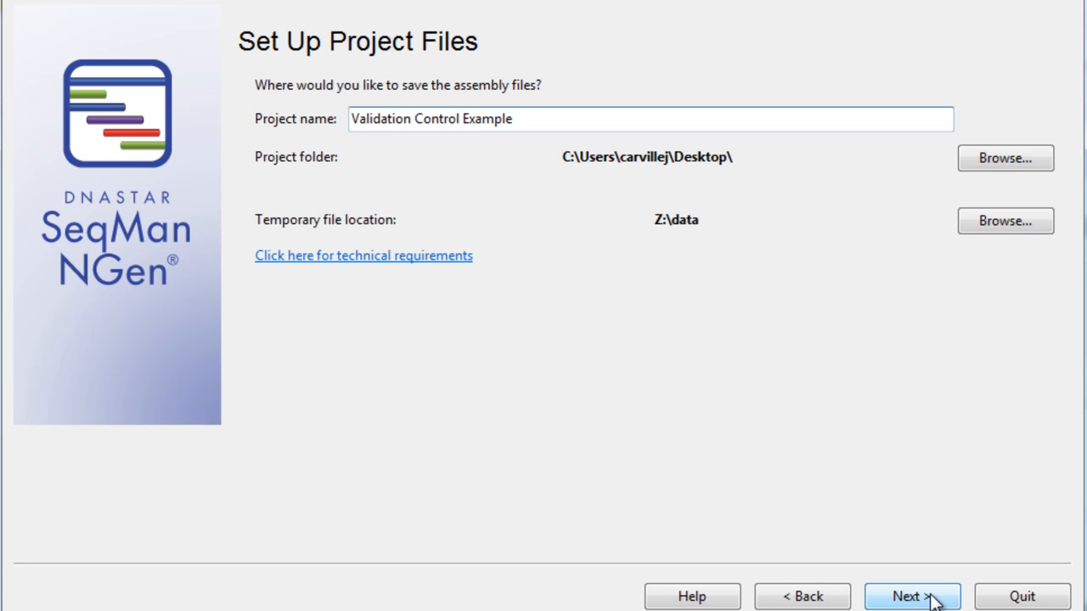
- Accept the project name and folder, then continue past the GRCh37 template and BED file setup
click(912, 596)
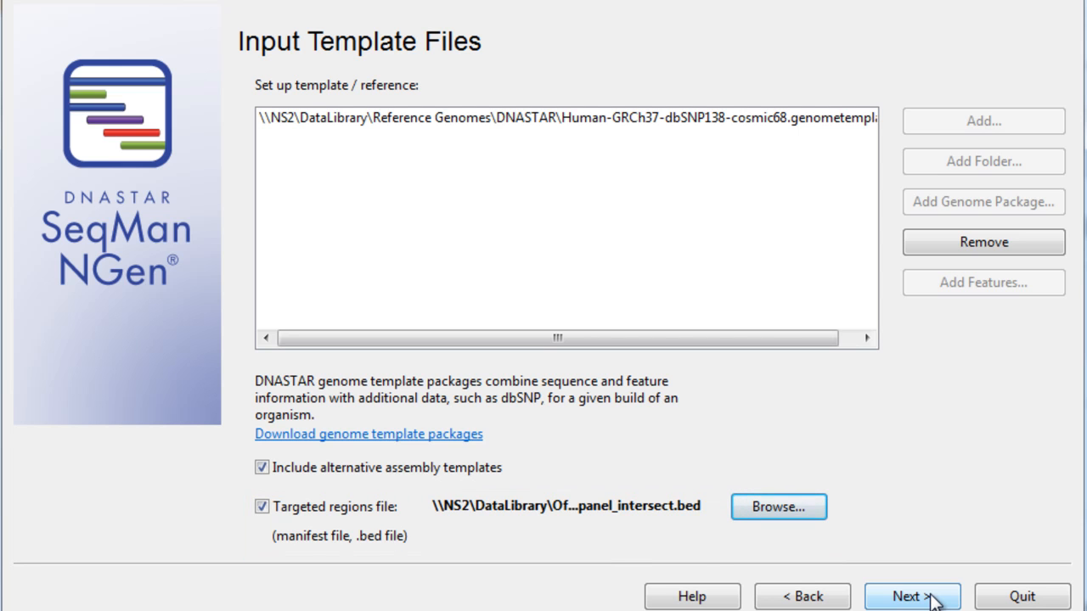
click(912, 596)
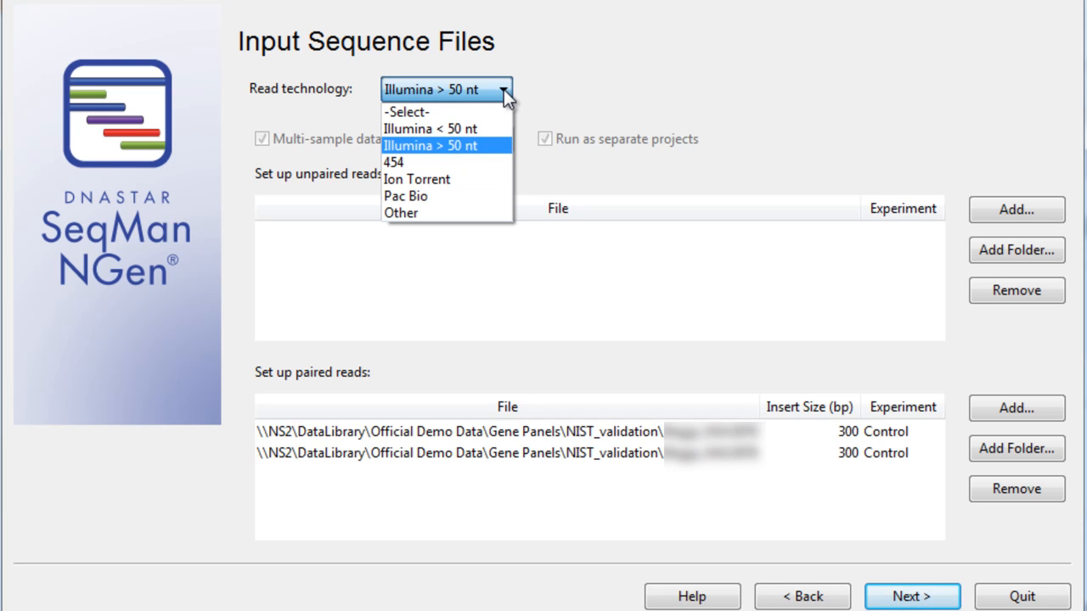
- Set the Control reads' technology to Illumina > 50 nt and continue
click(448, 145)
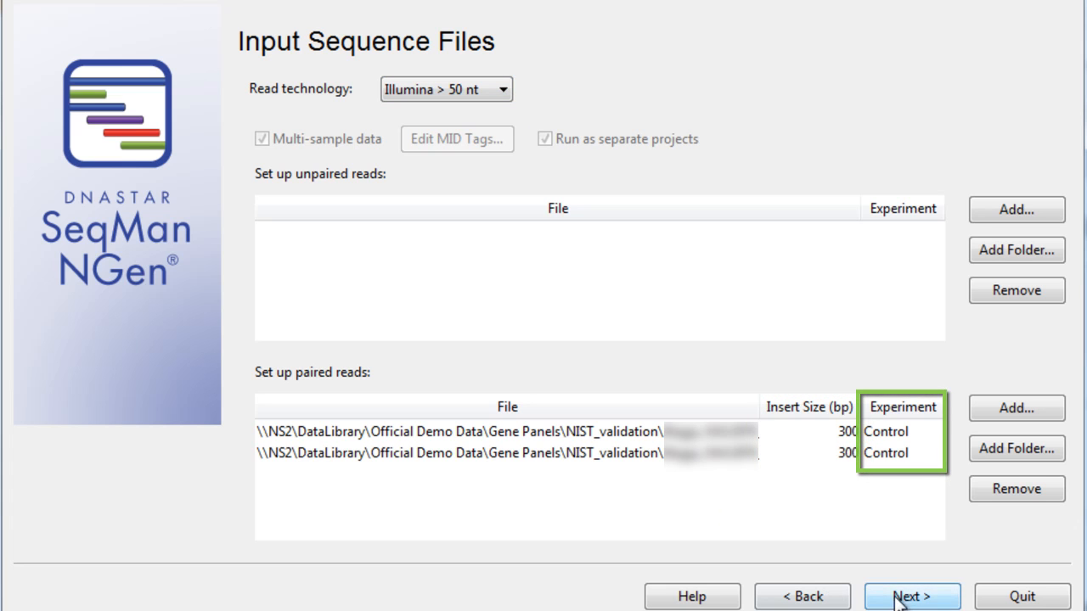
click(912, 596)
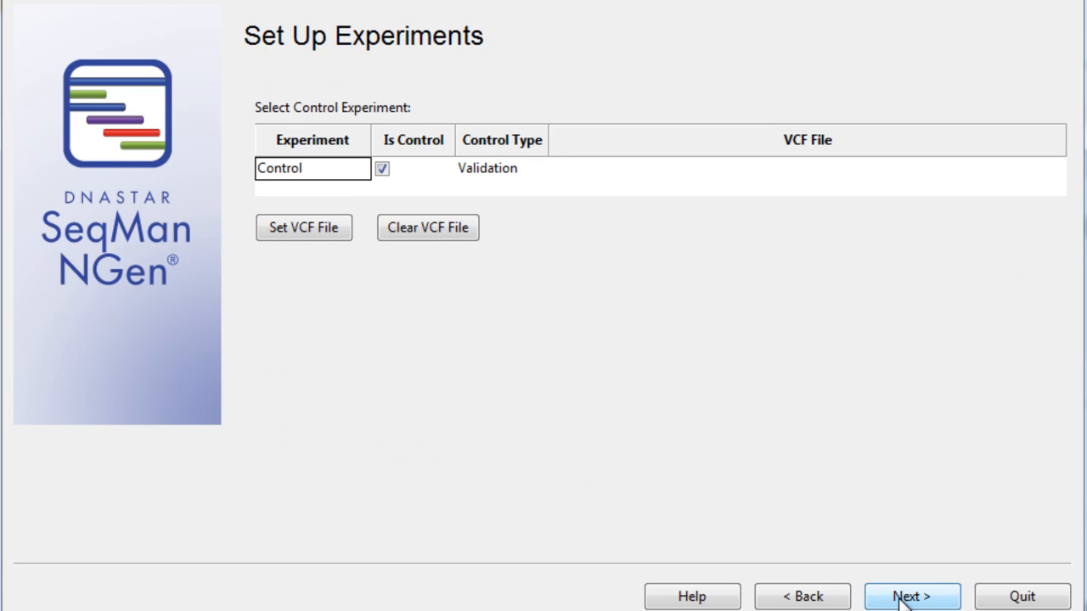
mouse_move(526, 303)
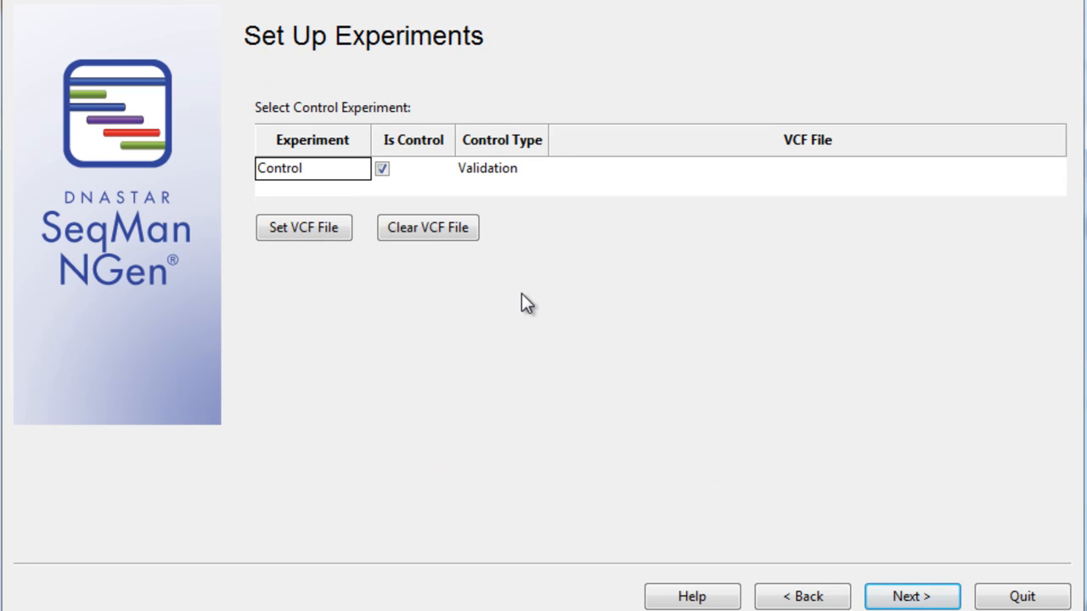
mouse_move(365, 212)
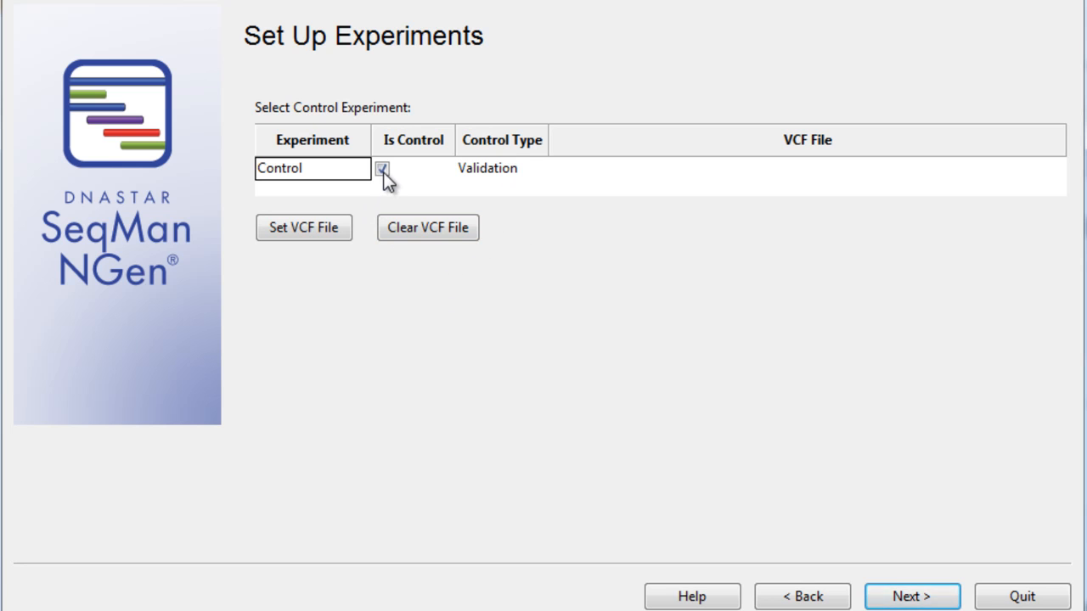
mouse_move(488, 174)
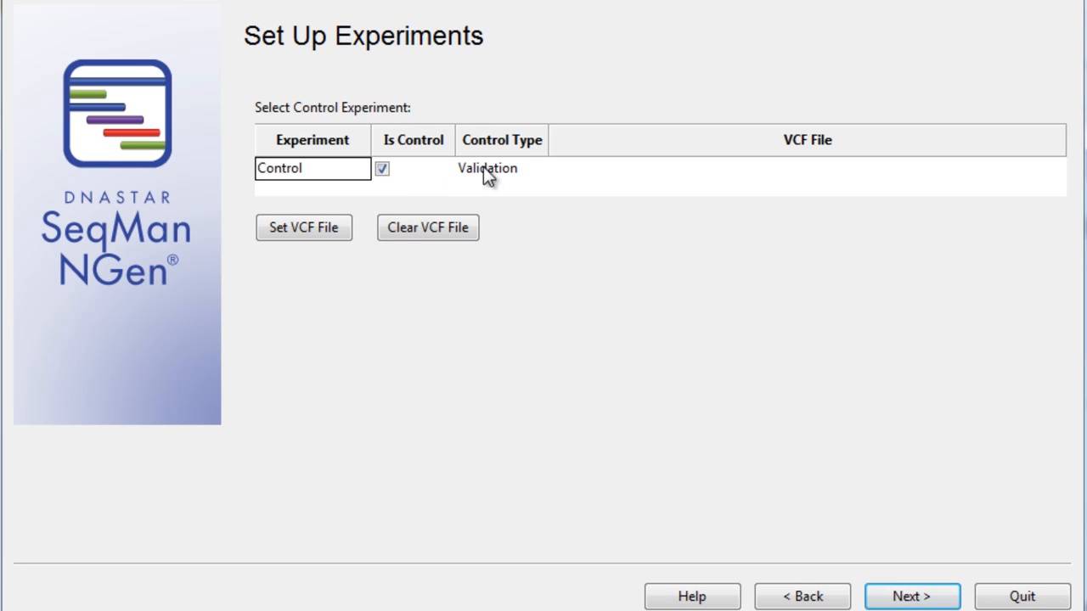
- Set the Control experiment's control type to Validation and browse for its reference VCF
click(501, 168)
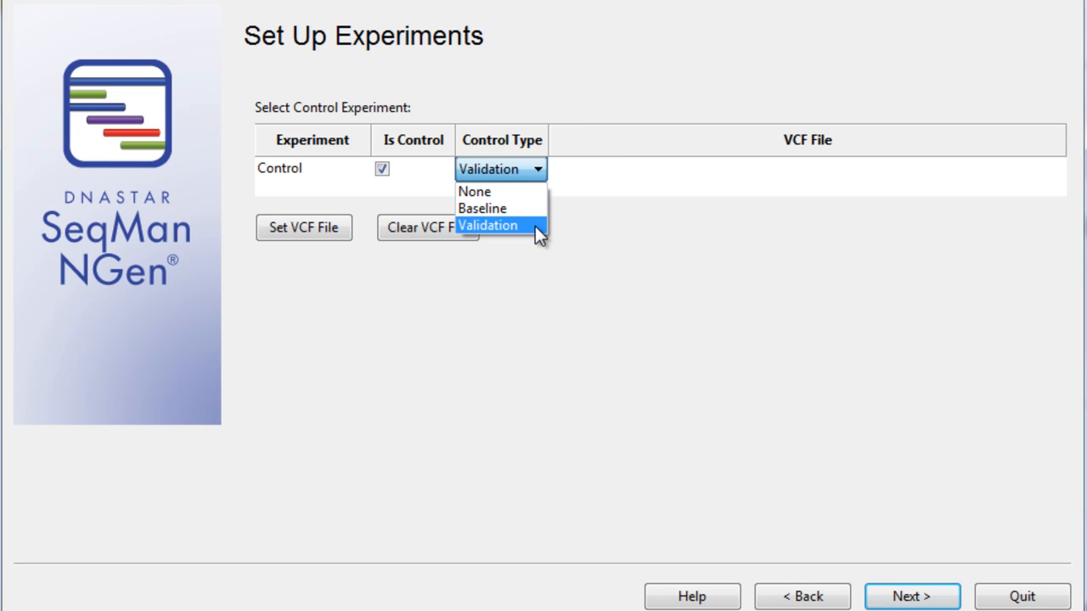
click(488, 225)
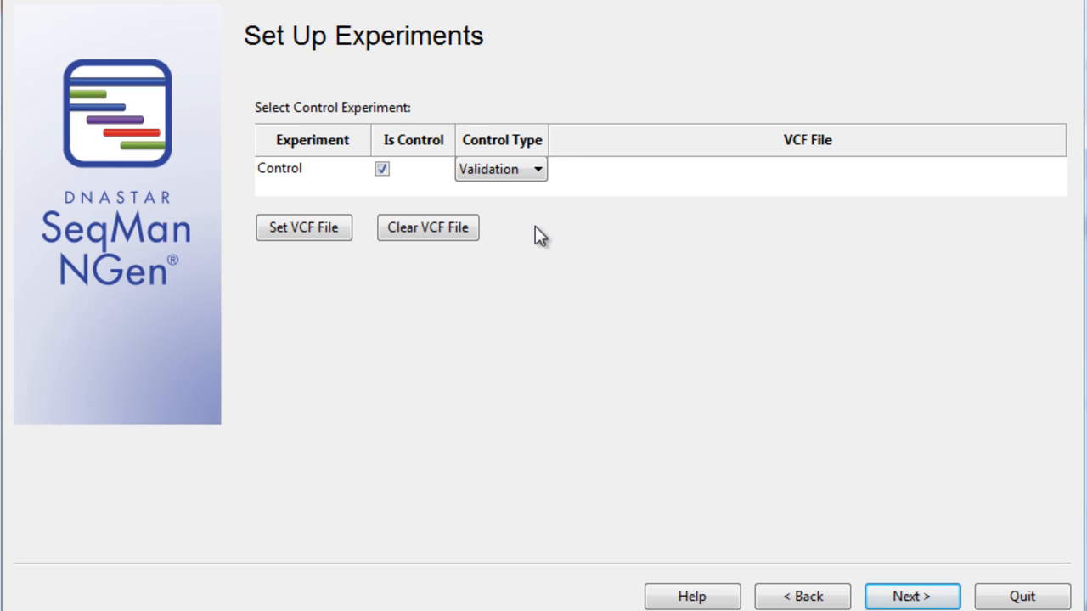
mouse_move(170, 204)
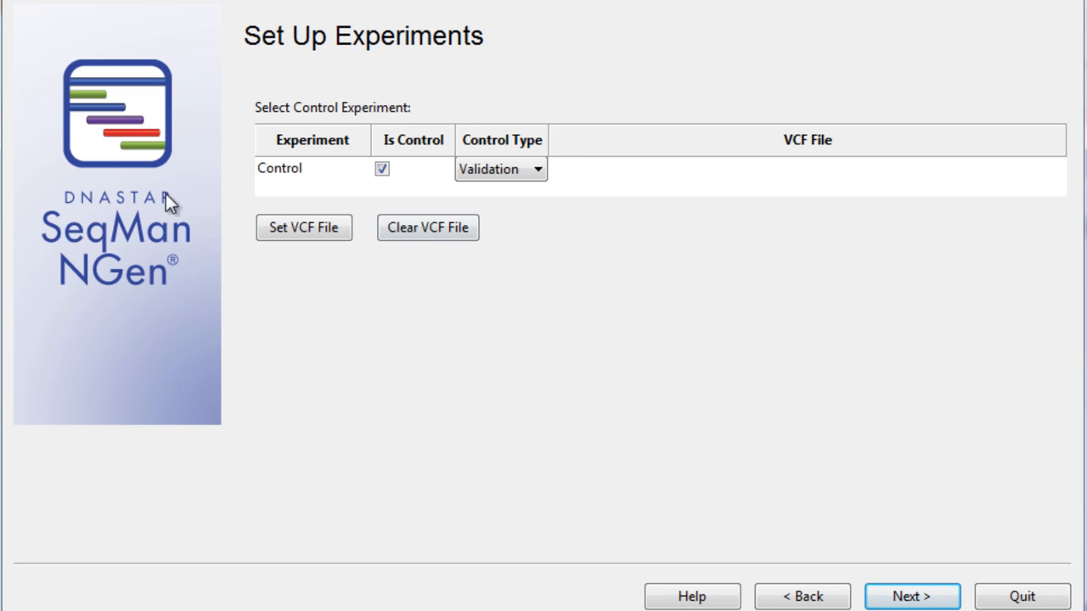
click(303, 227)
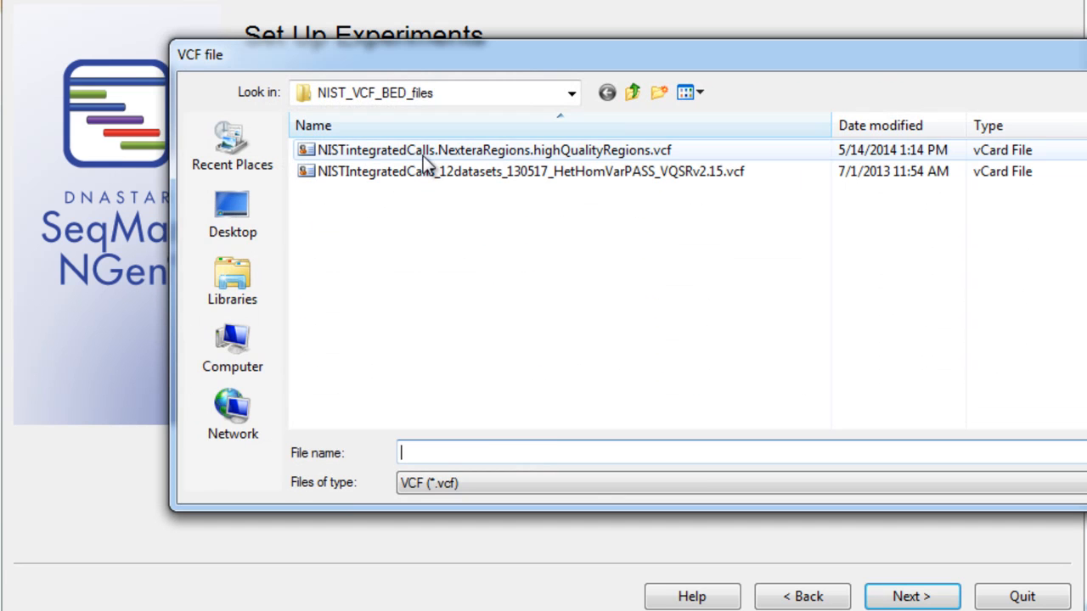
- Attach the NIST high-quality regions VCF as the validation control file and accept default assembly options
click(494, 149)
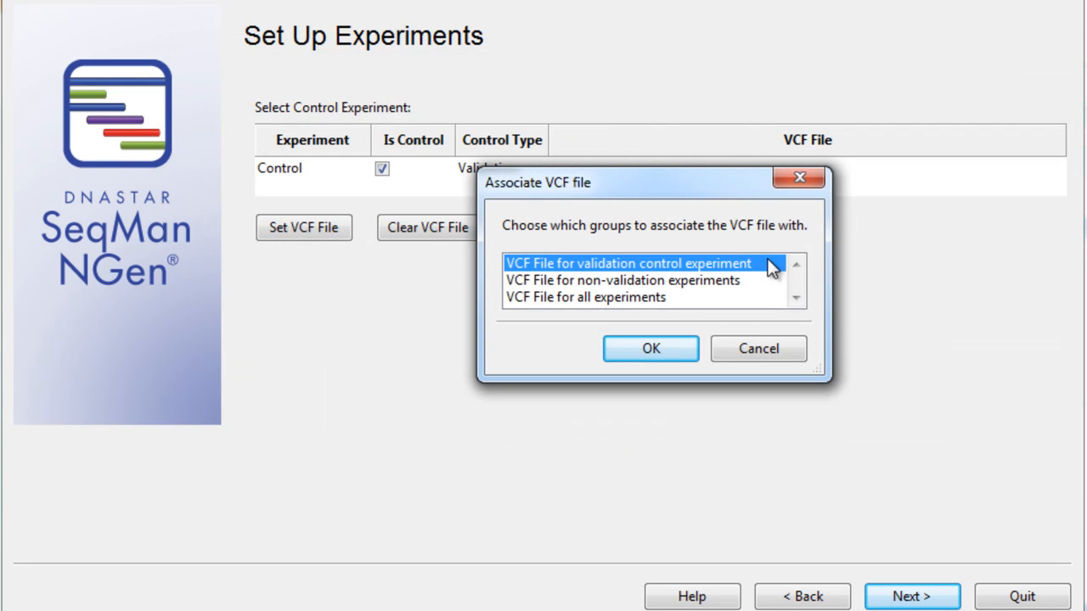
mouse_move(743, 276)
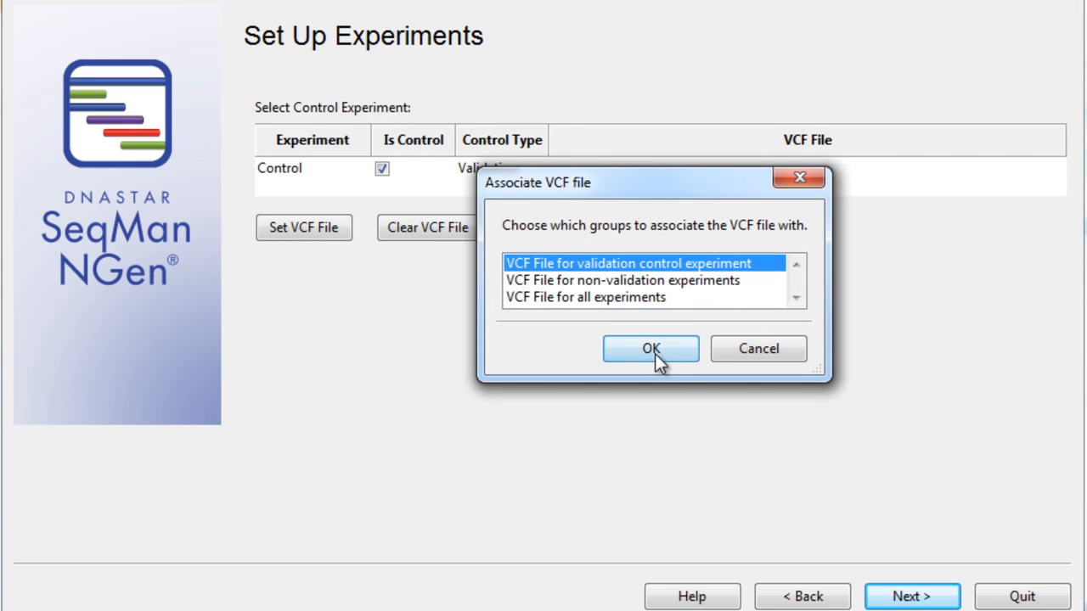
click(651, 349)
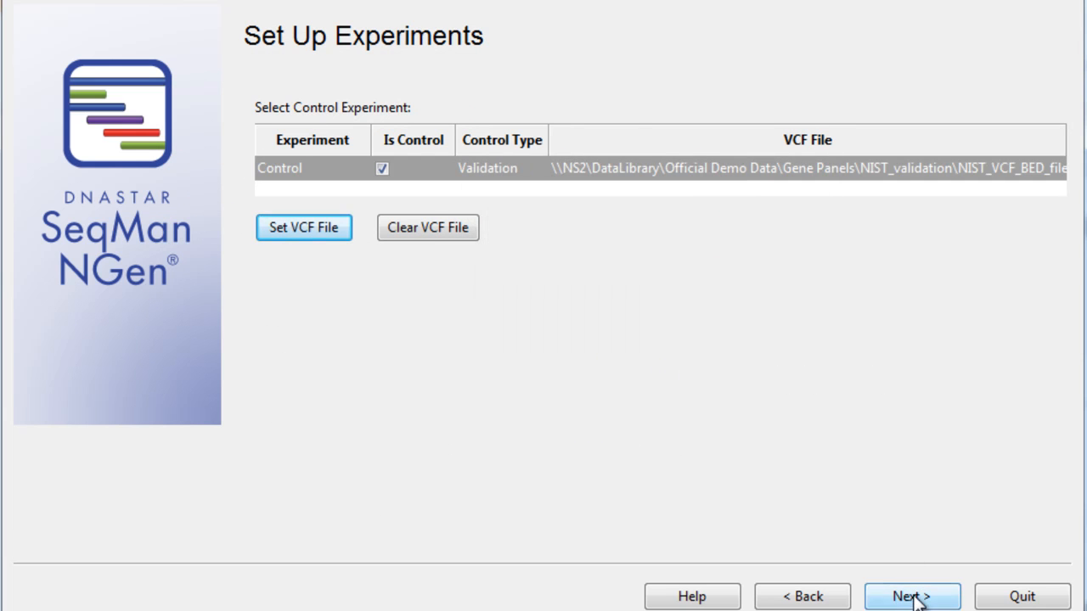
click(912, 597)
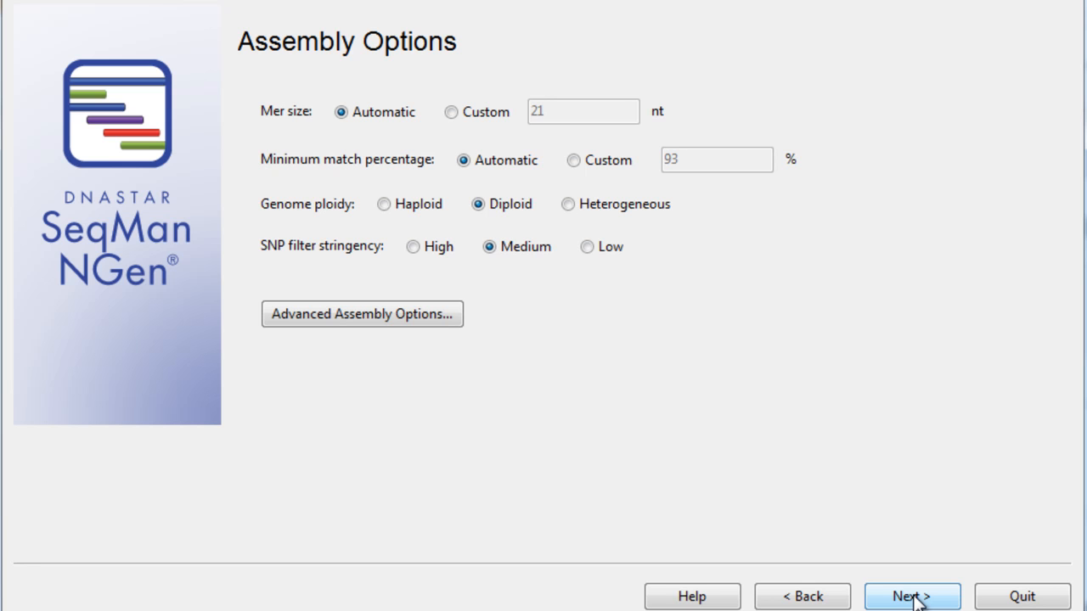
click(912, 597)
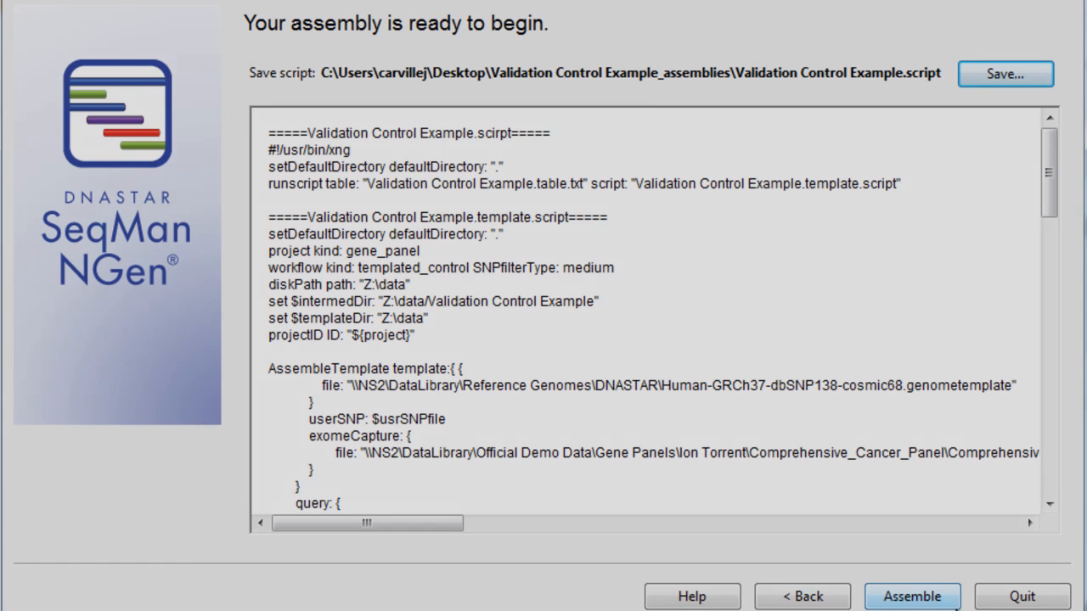
- Run the assembly and launch the finished results in ArrayStar
click(912, 596)
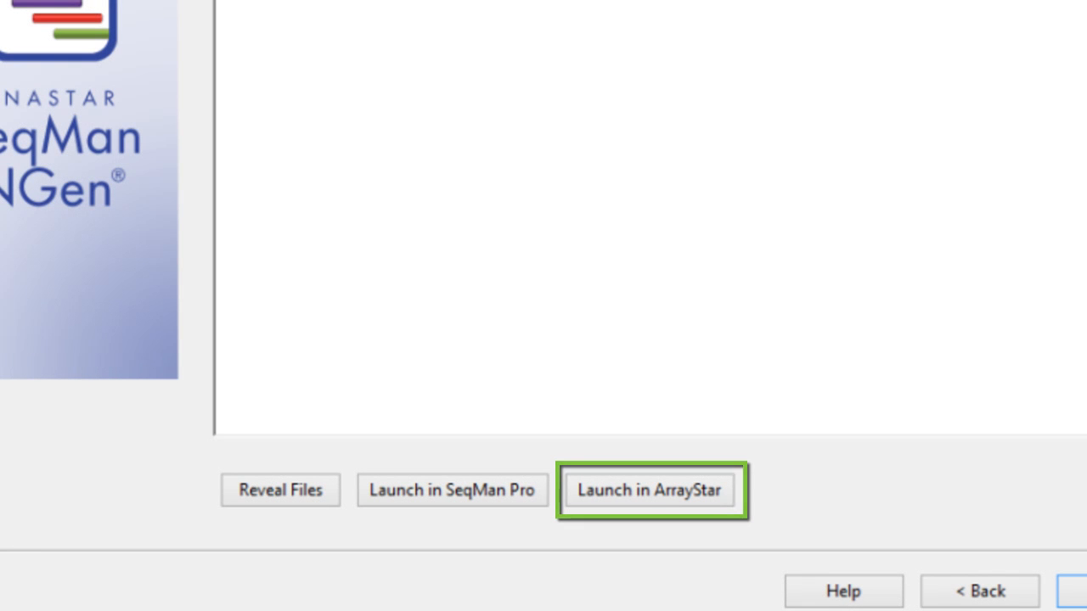
click(651, 490)
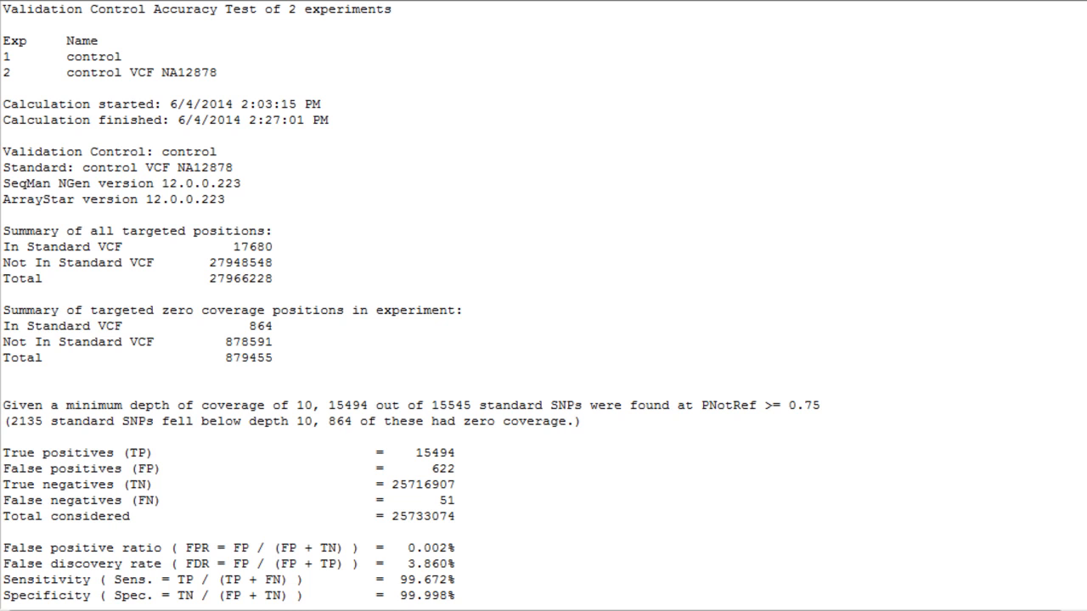
scroll(down, 3)
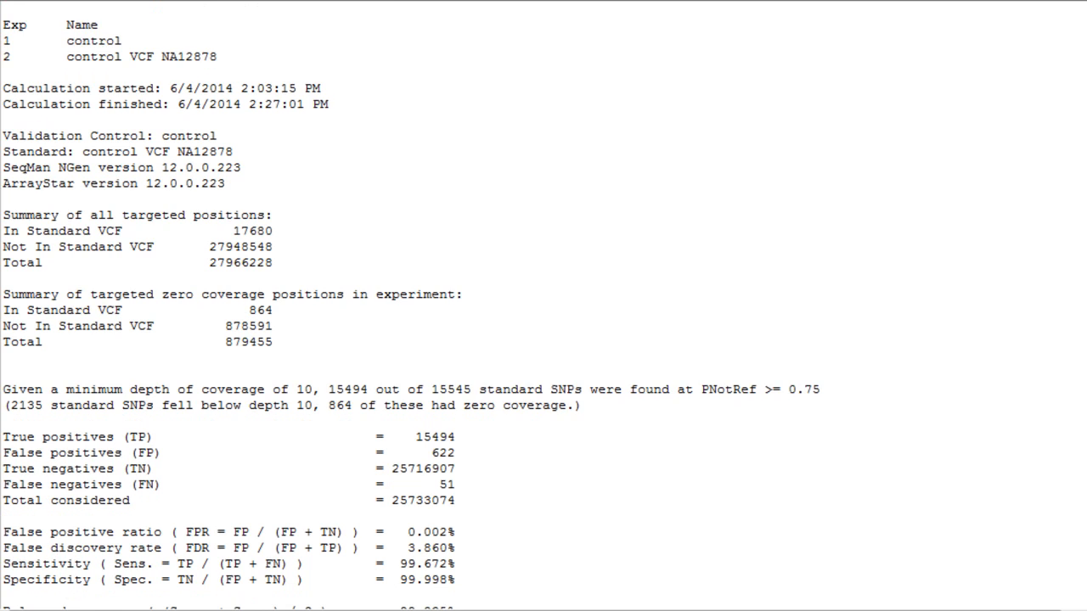
scroll(down, 3)
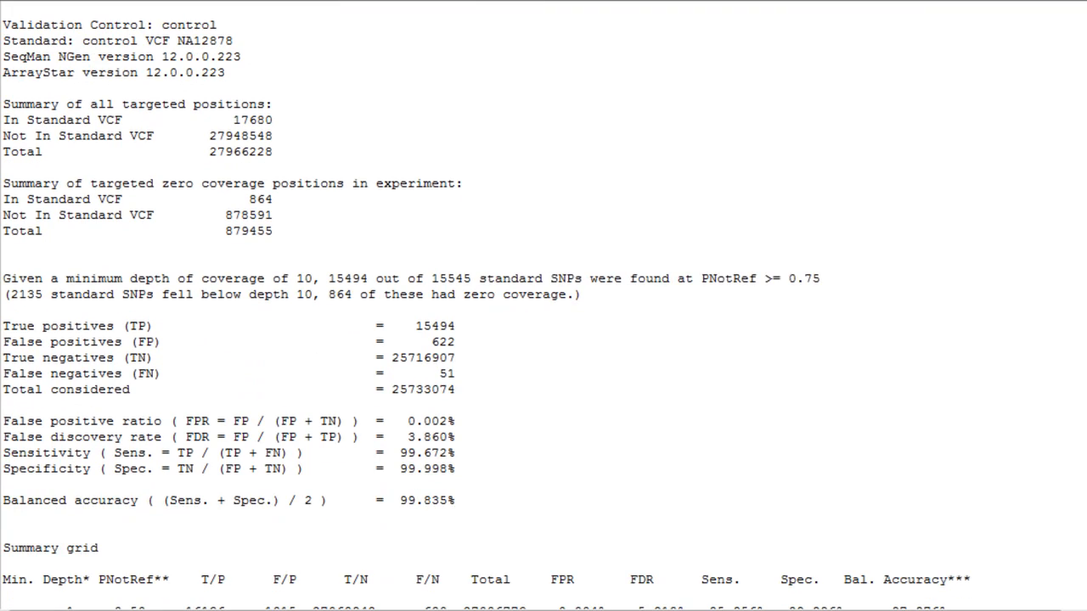
scroll(down, 3)
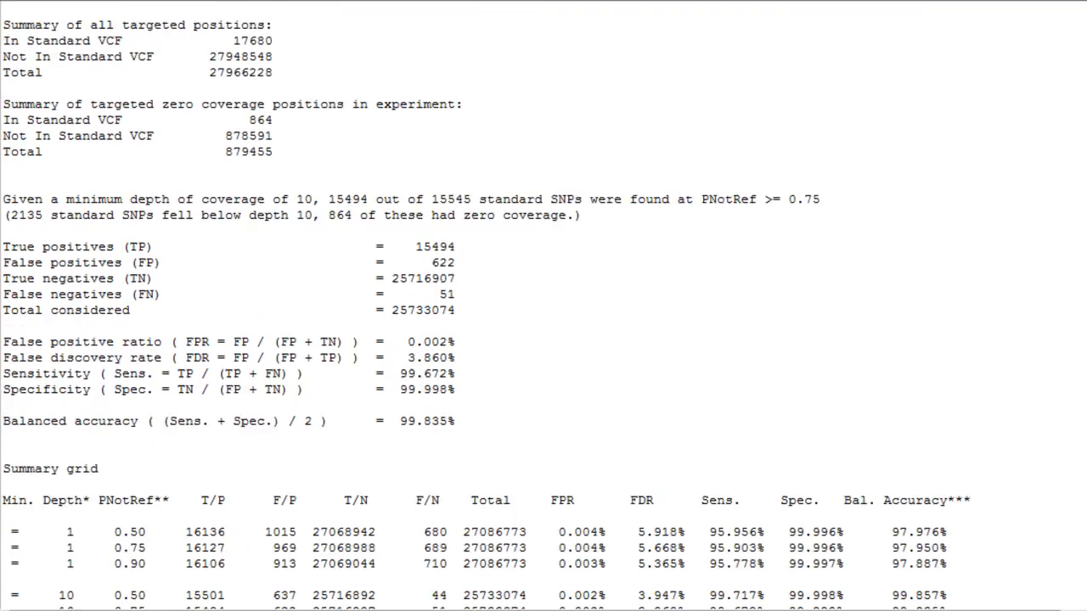
scroll(down, 3)
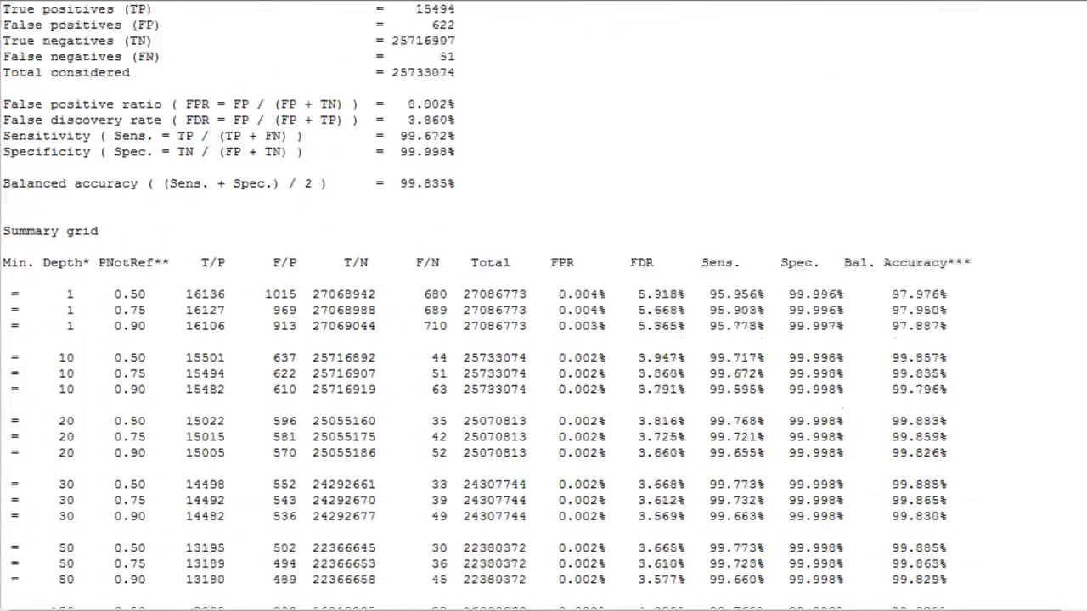